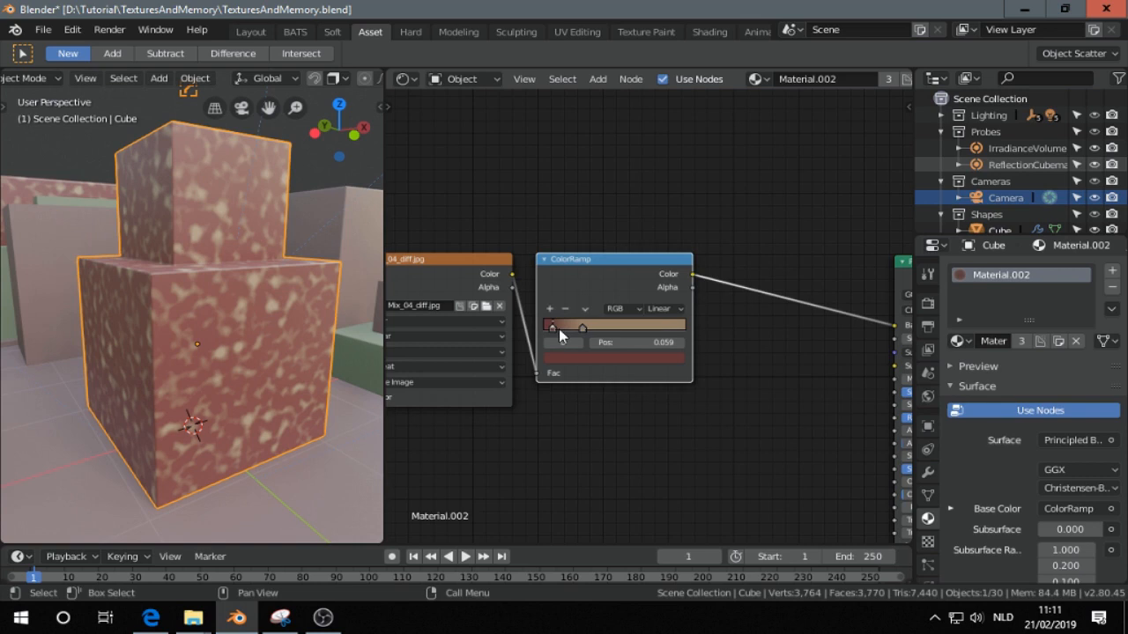
# - Drag a ColorRamp gradient stop to adjust the cube's texture colouring
pyautogui.moveTo(562, 326); pyautogui.dragTo(563, 324)
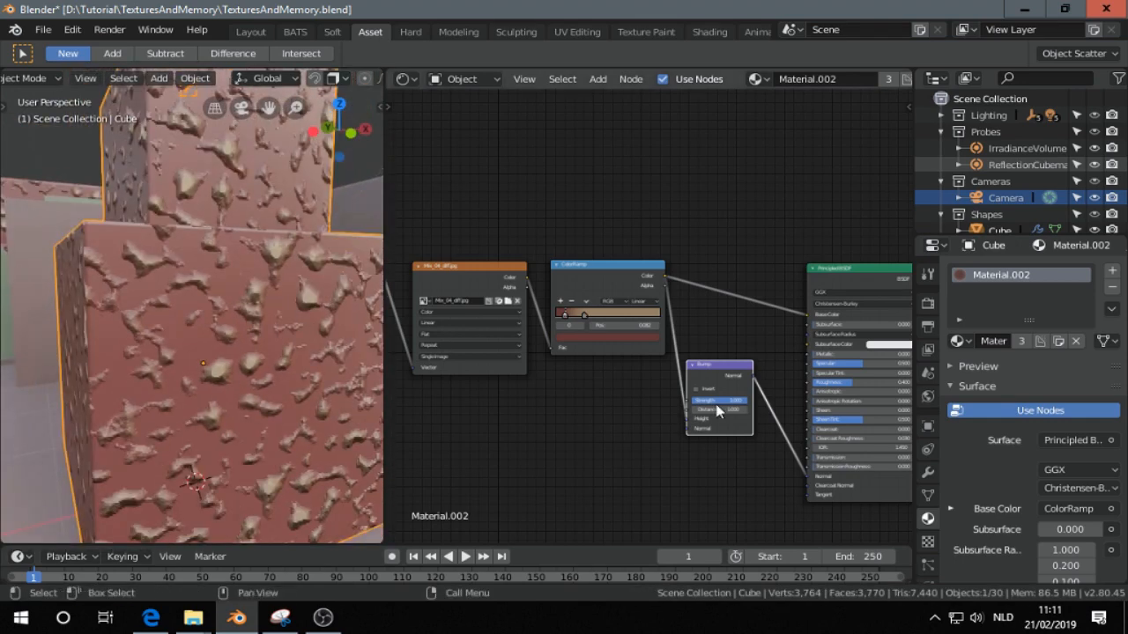
# - Raise the Distort_UV group's detail amount in the cube material
pyautogui.click(718, 400)
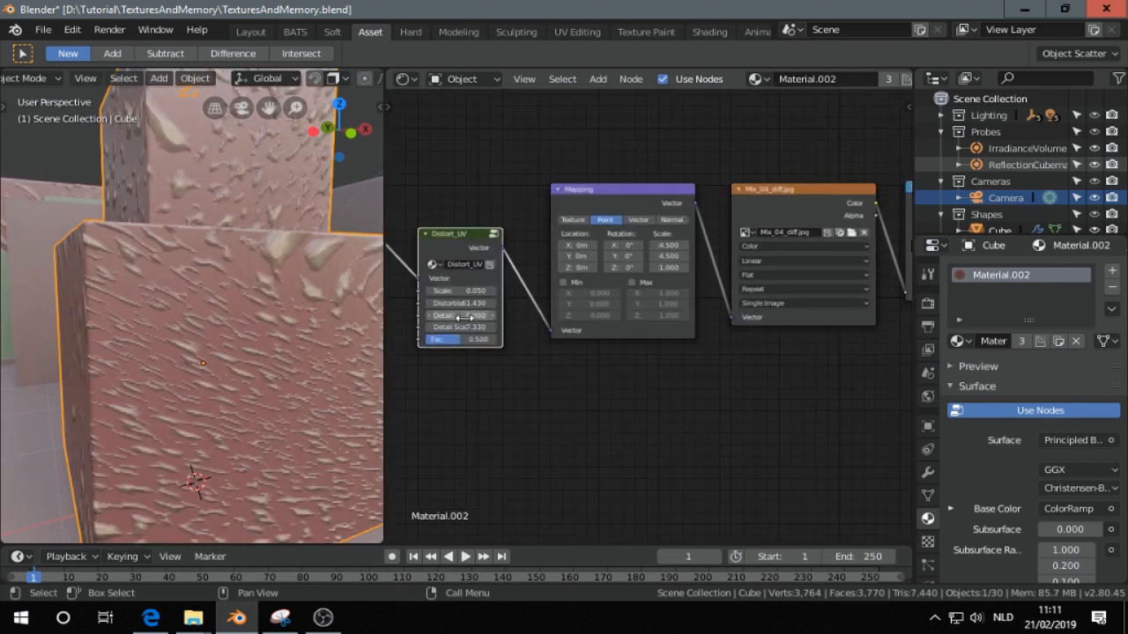
pyautogui.moveTo(459, 315); pyautogui.dragTo(493, 314)
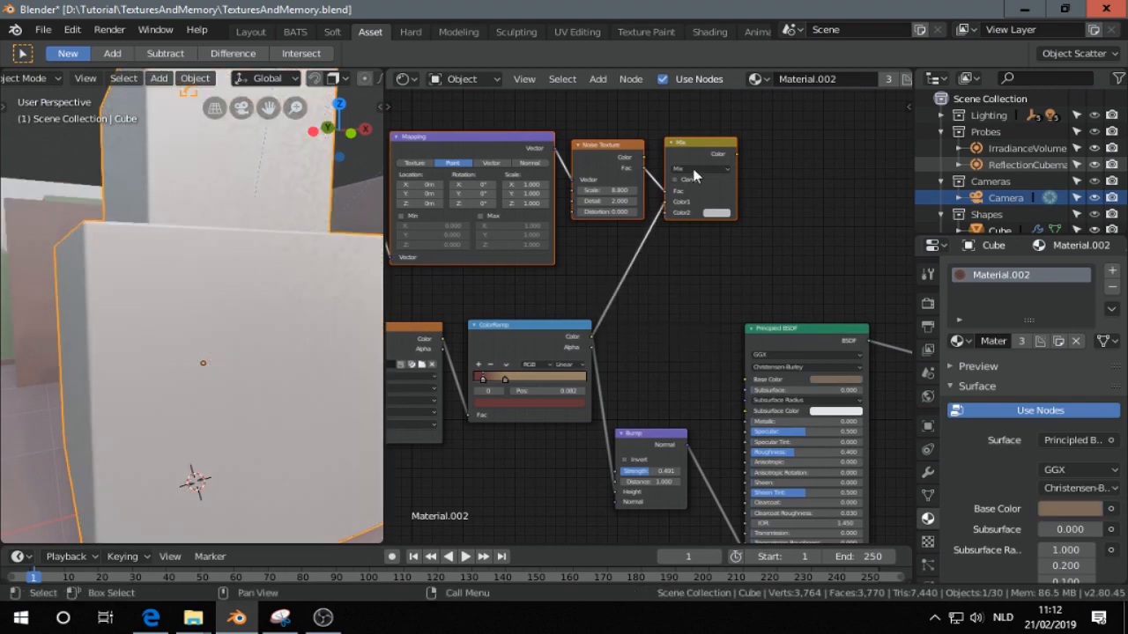
# - Switch the Mix node to Multiply and pick its second colour input
pyautogui.click(700, 169)
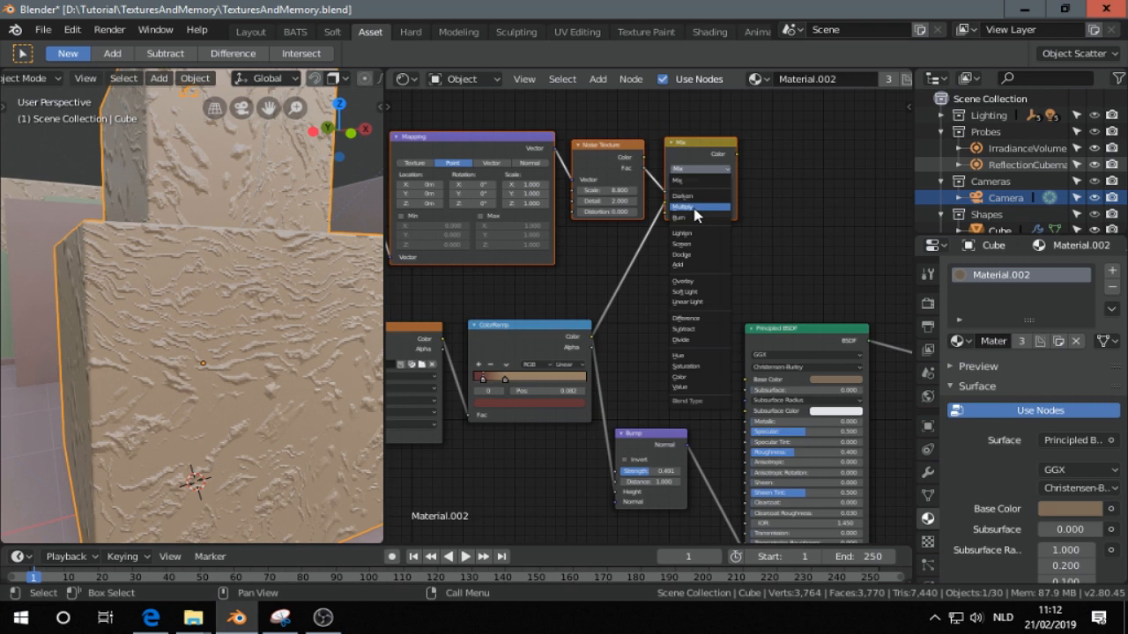
pyautogui.click(691, 207)
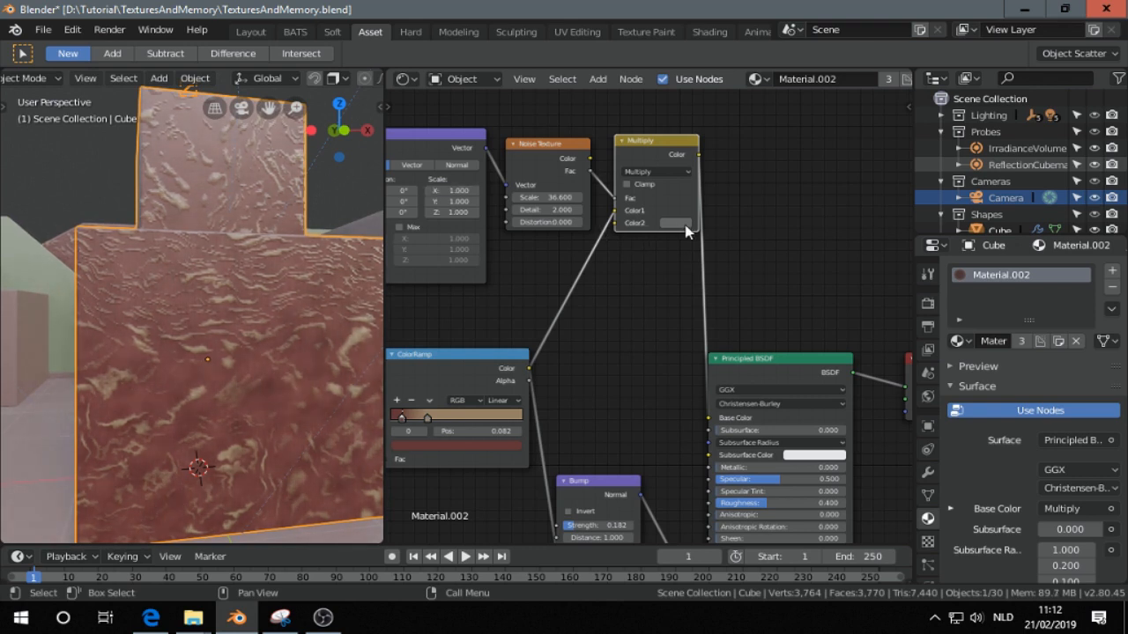
pyautogui.click(674, 223)
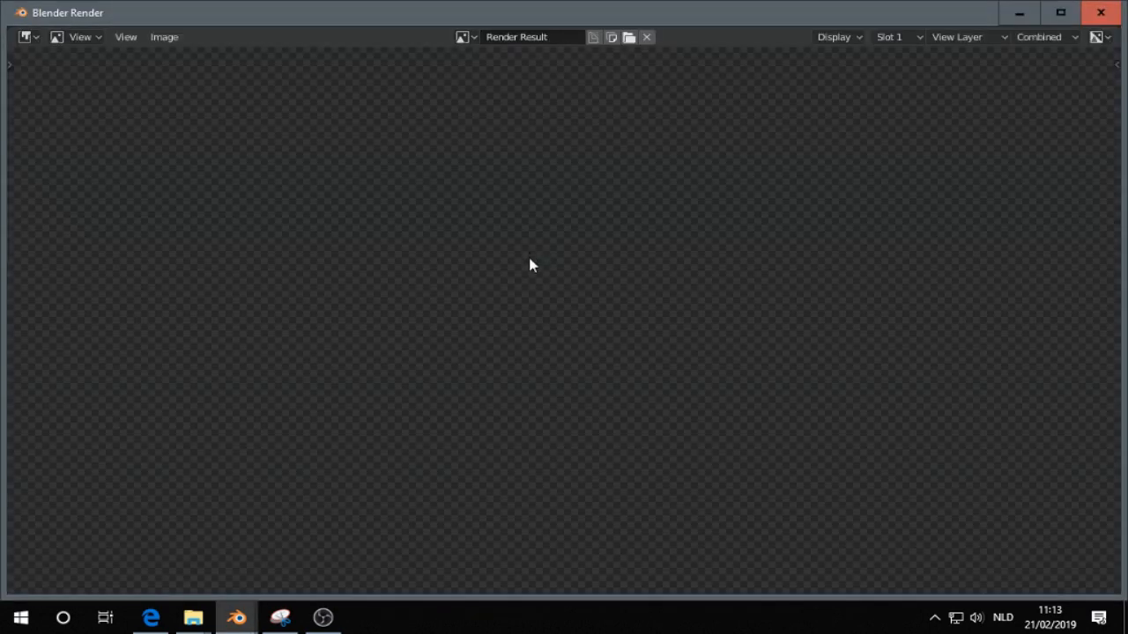
pyautogui.moveTo(538, 291)
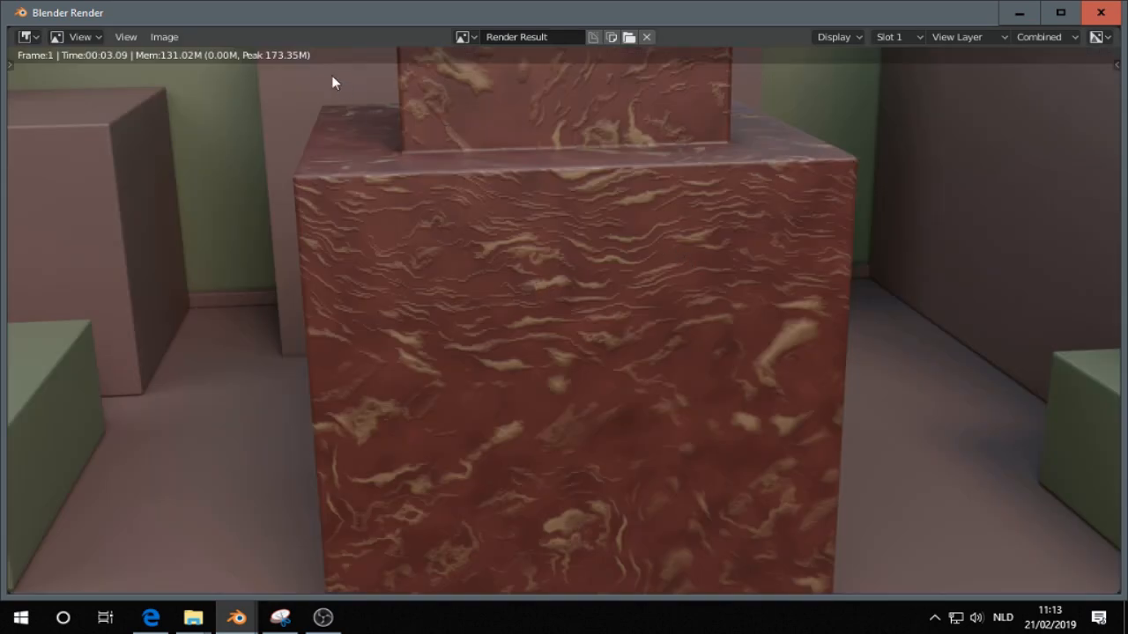
pyautogui.moveTo(326, 93)
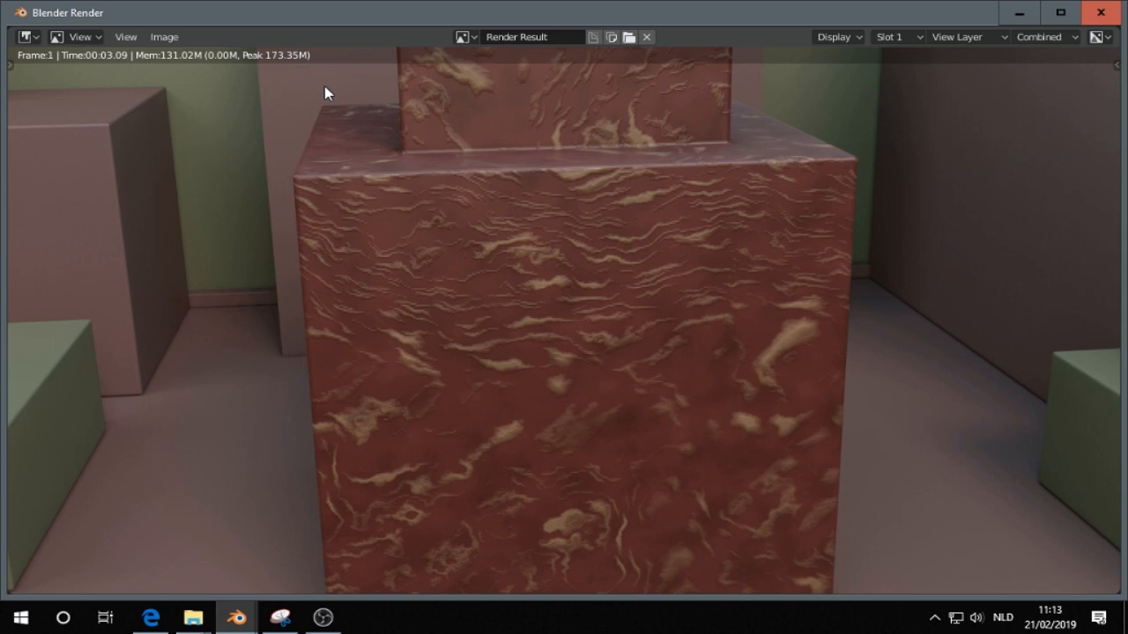
pyautogui.moveTo(865, 6)
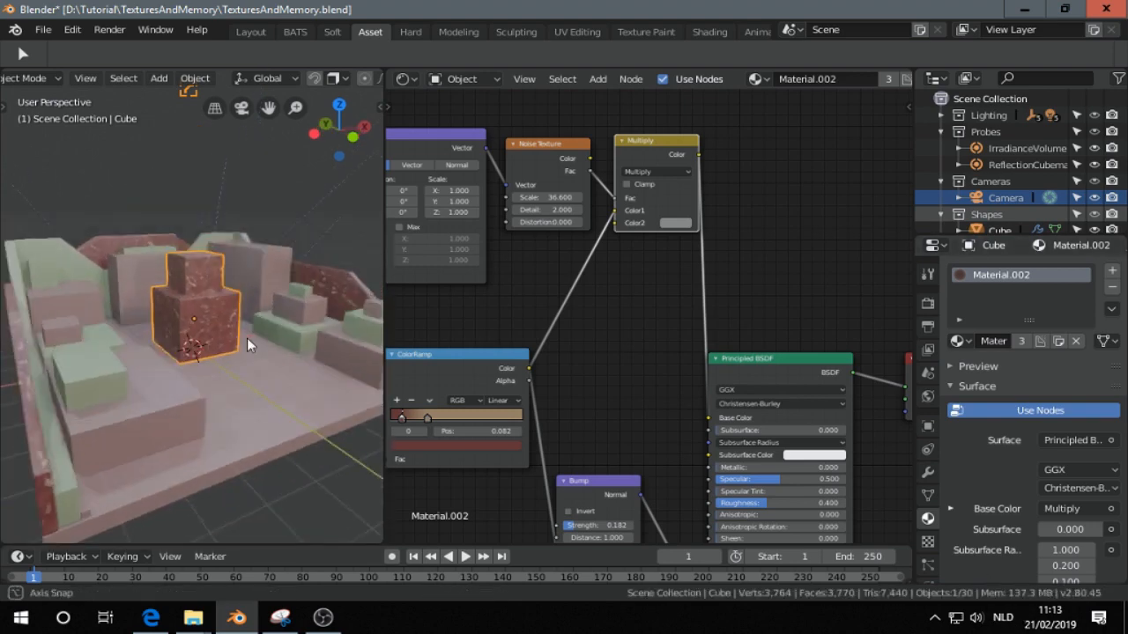
# - Select several grey QBlock objects across the scene for material linking
pyautogui.moveTo(251, 344); pyautogui.dragTo(233, 313)
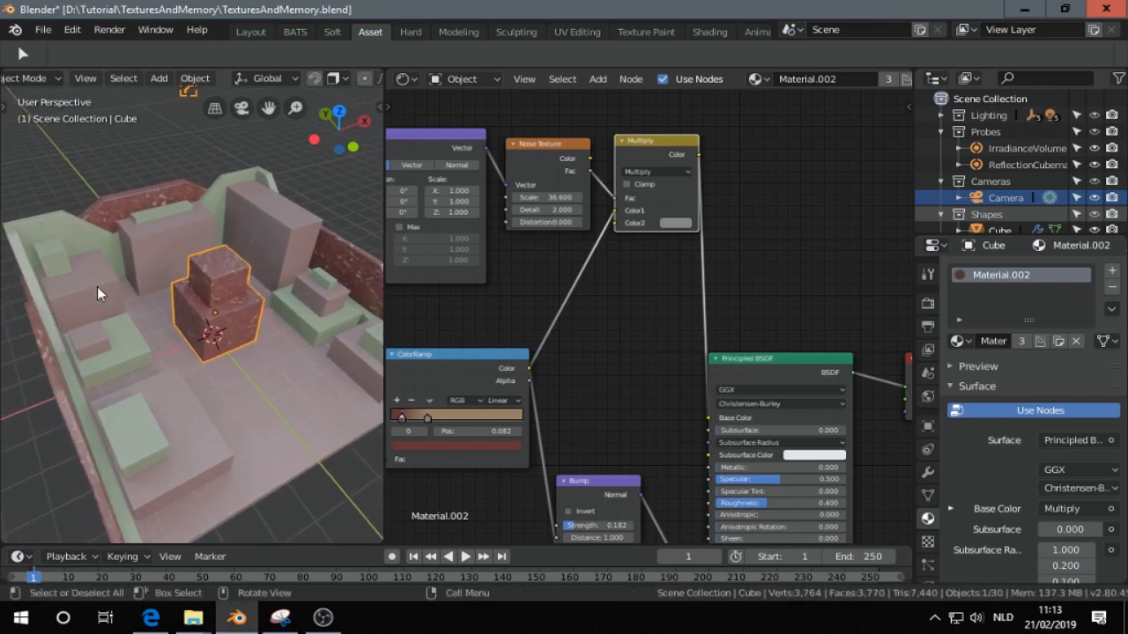
pyautogui.click(176, 211)
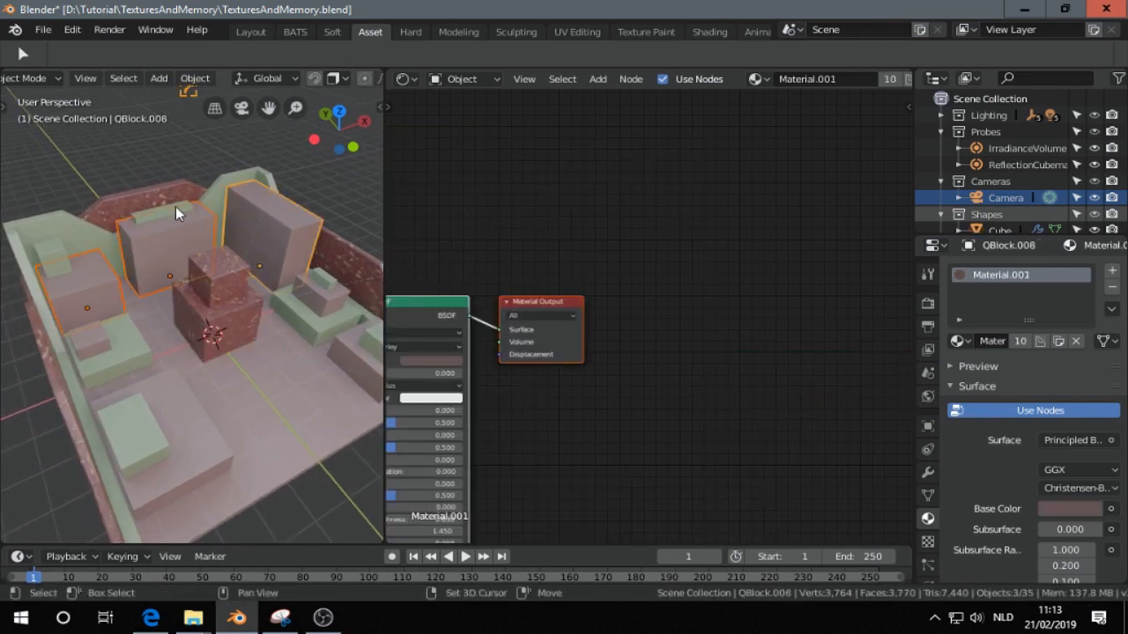
pyautogui.click(308, 312)
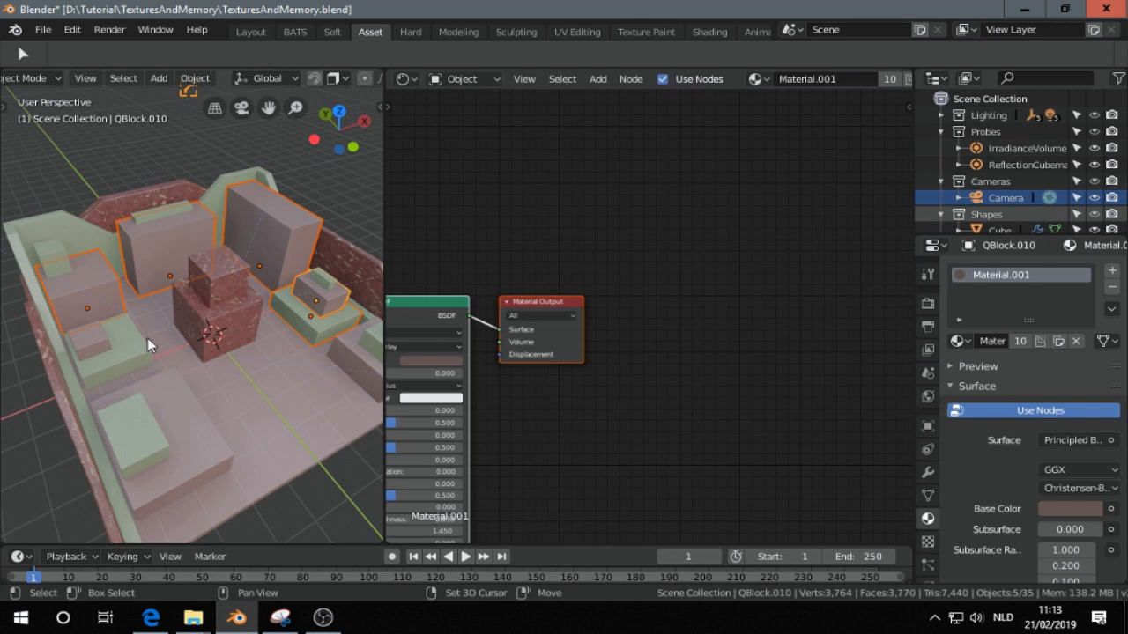
pyautogui.click(150, 445)
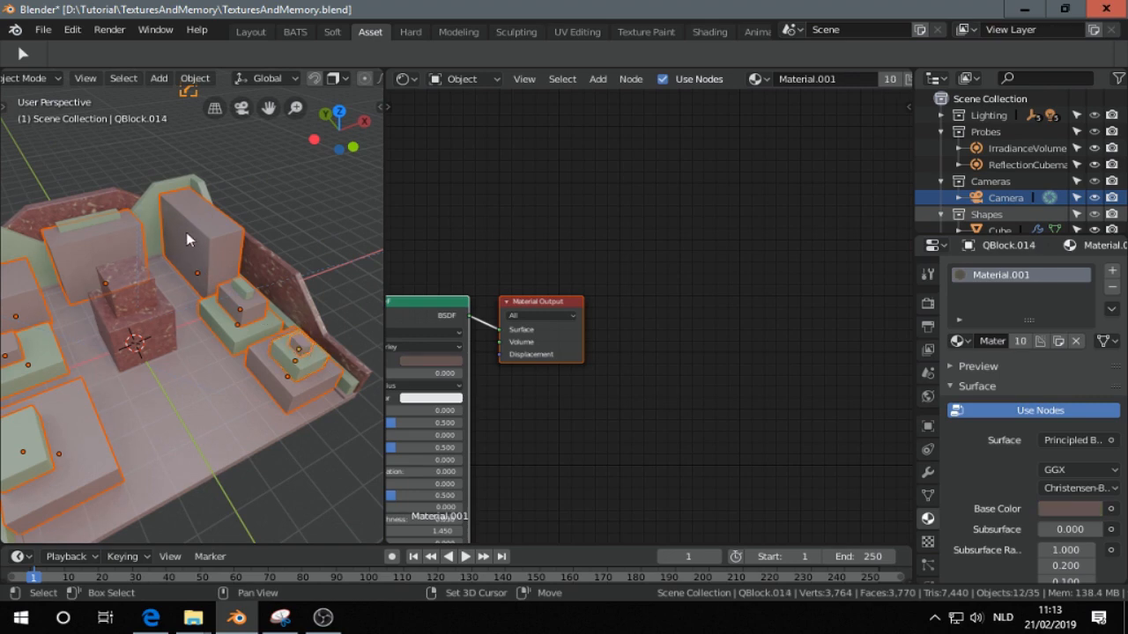
pyautogui.click(237, 308)
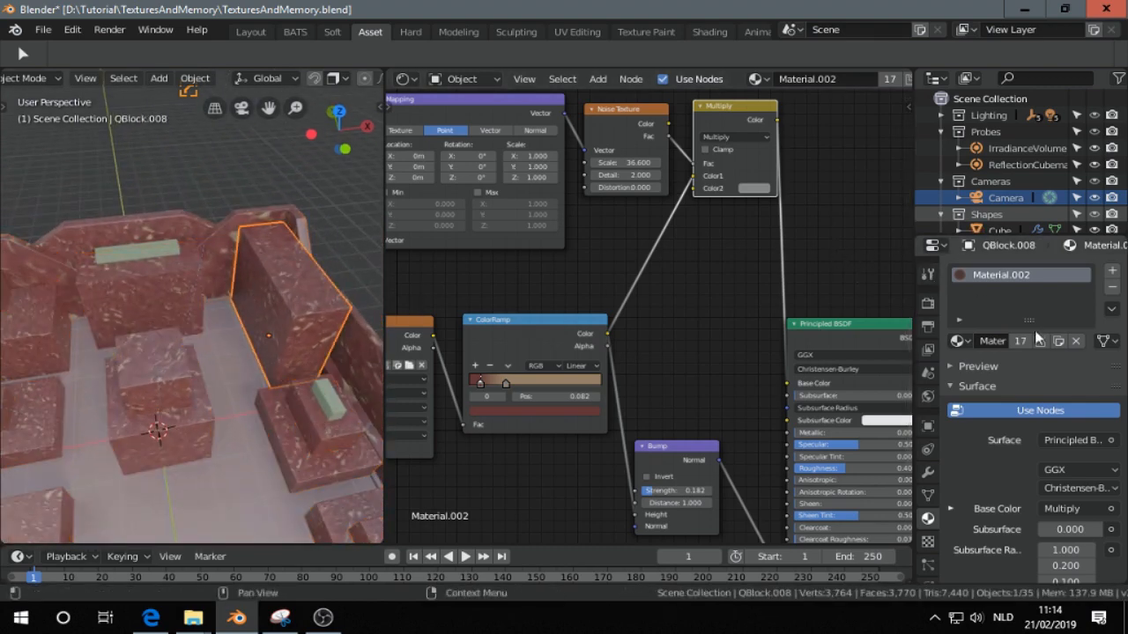
pyautogui.moveTo(1022, 342)
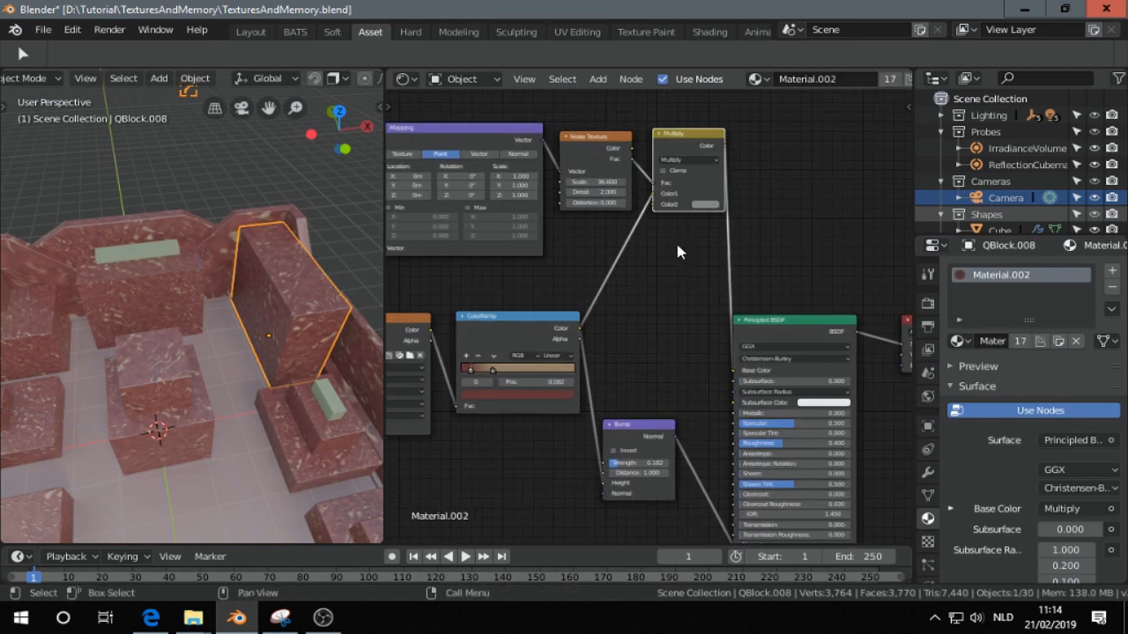
pyautogui.moveTo(667, 261)
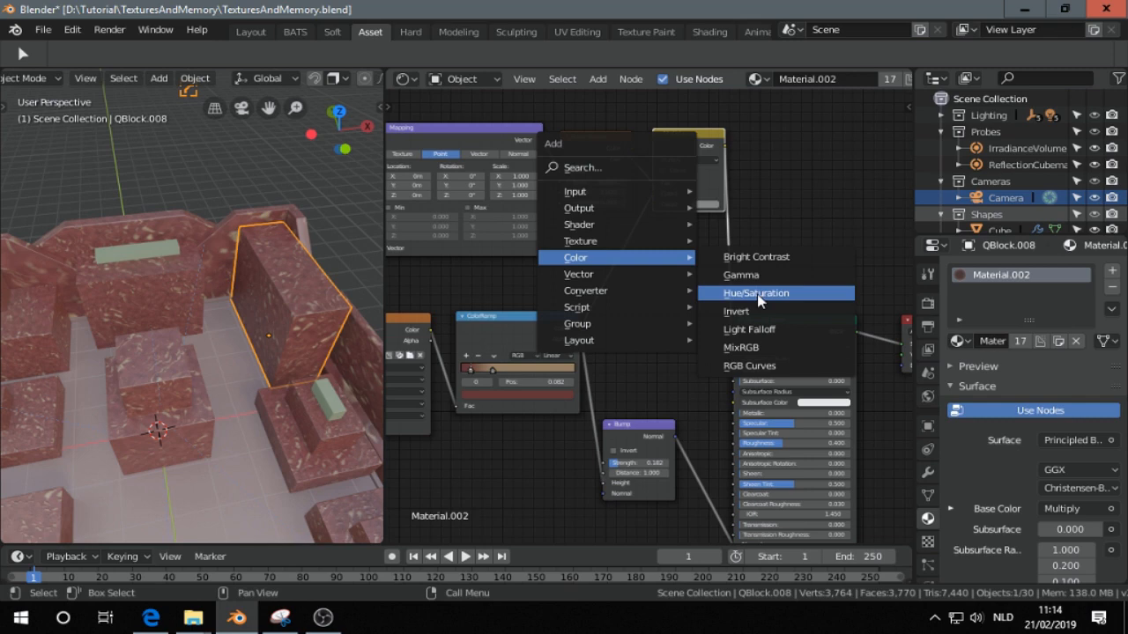
# - Add a Hue/Saturation node, make this block's material single-user, and change its hue
pyautogui.click(754, 293)
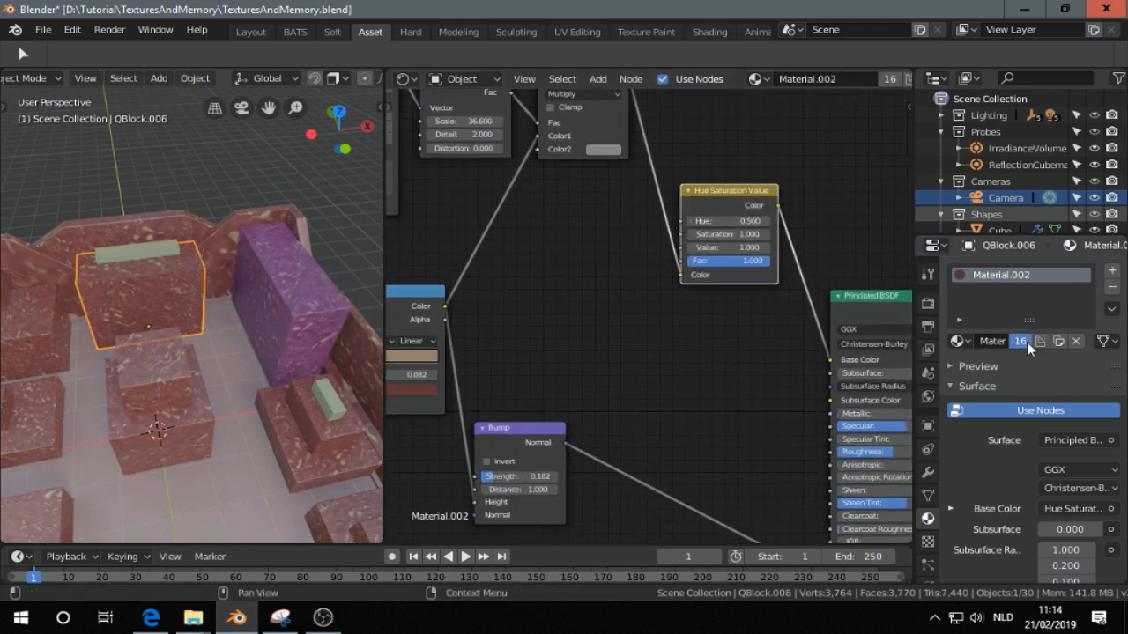
pyautogui.click(1018, 341)
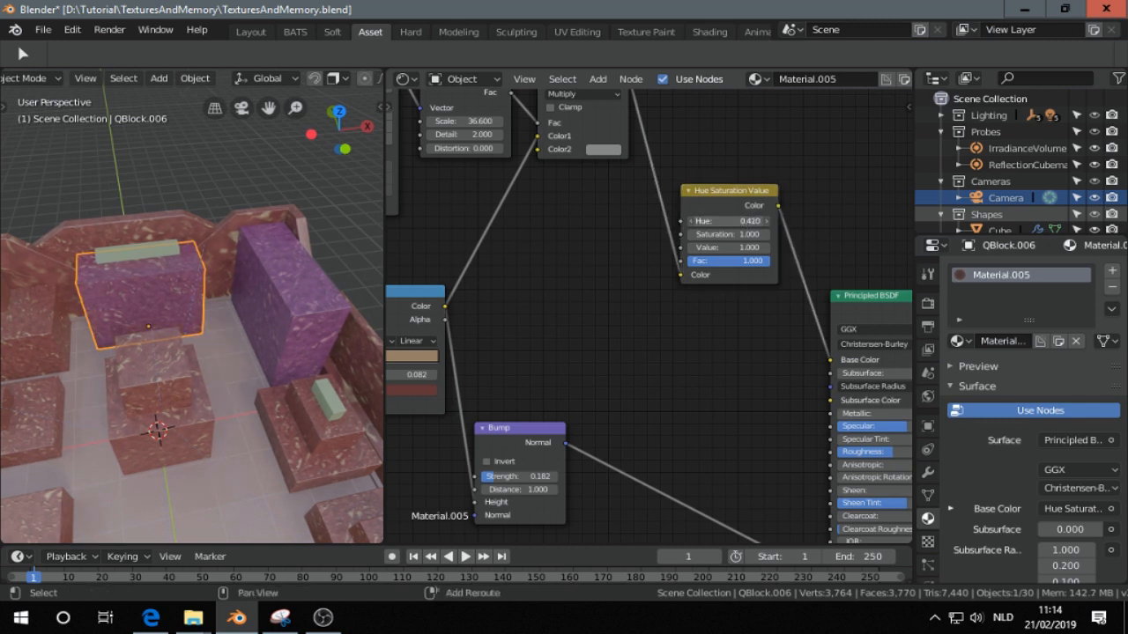
pyautogui.click(158, 414)
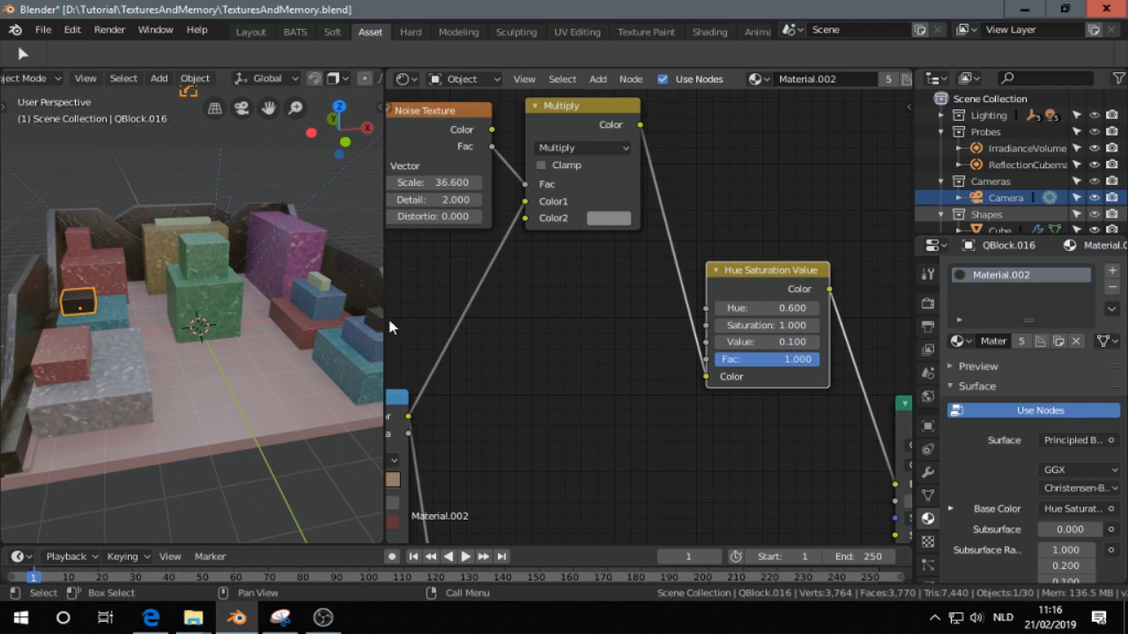
pyautogui.moveTo(351, 302)
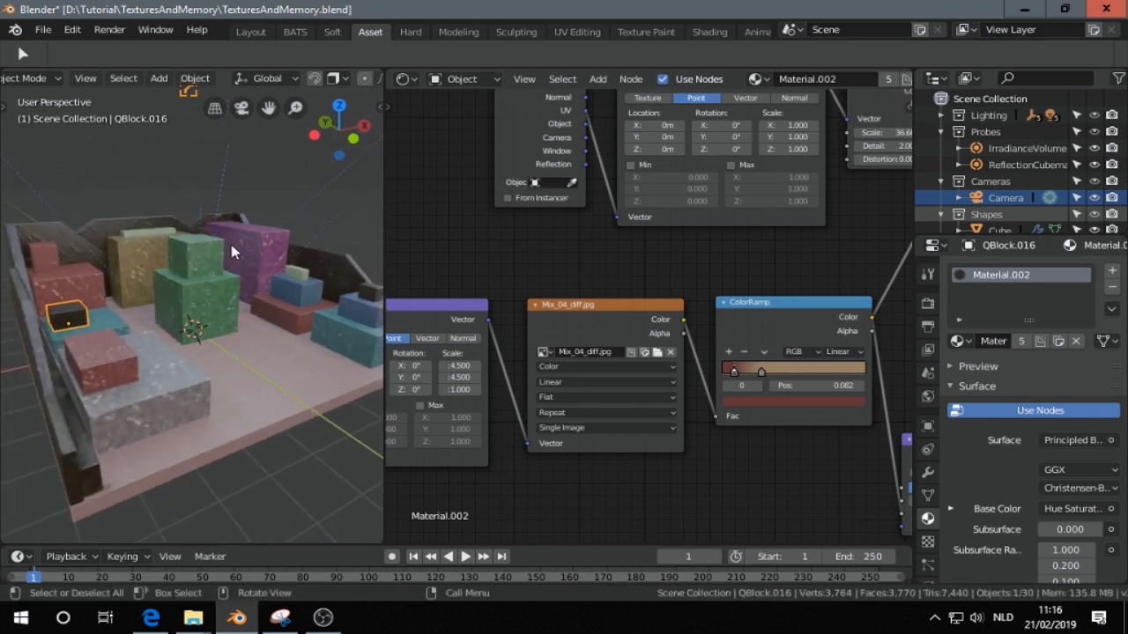
# - Open the Render menu to start rendering the multicoloured blocks
pyautogui.click(110, 29)
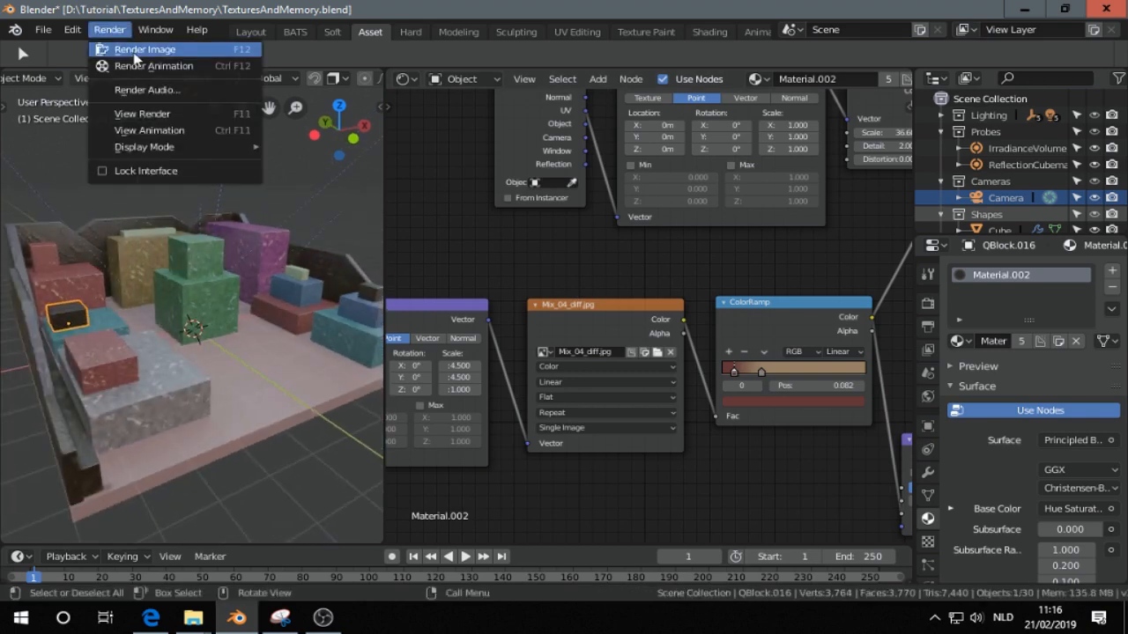
# - Render the camera view and check memory use, about 138 MB
pyautogui.click(144, 49)
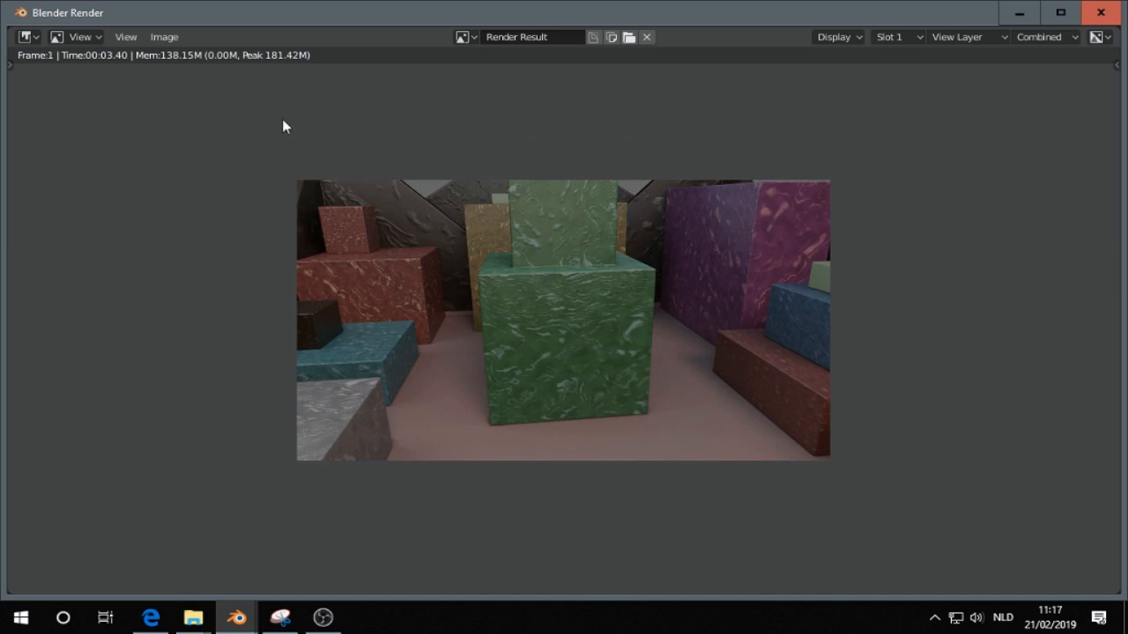
pyautogui.moveTo(283, 86)
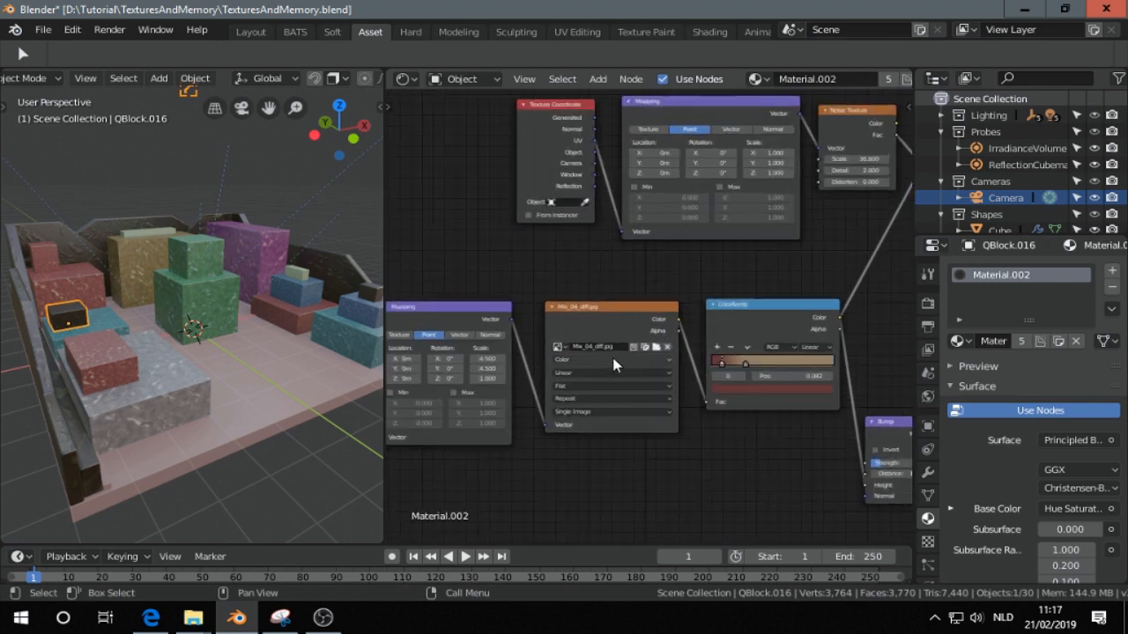
pyautogui.click(611, 366)
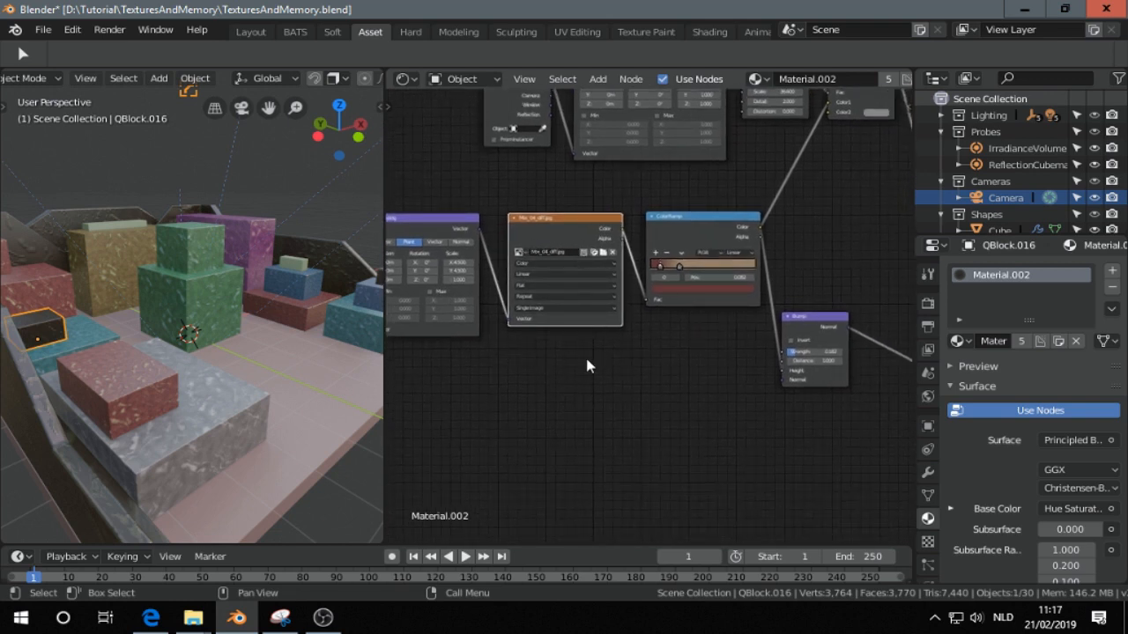
pyautogui.moveTo(492, 366)
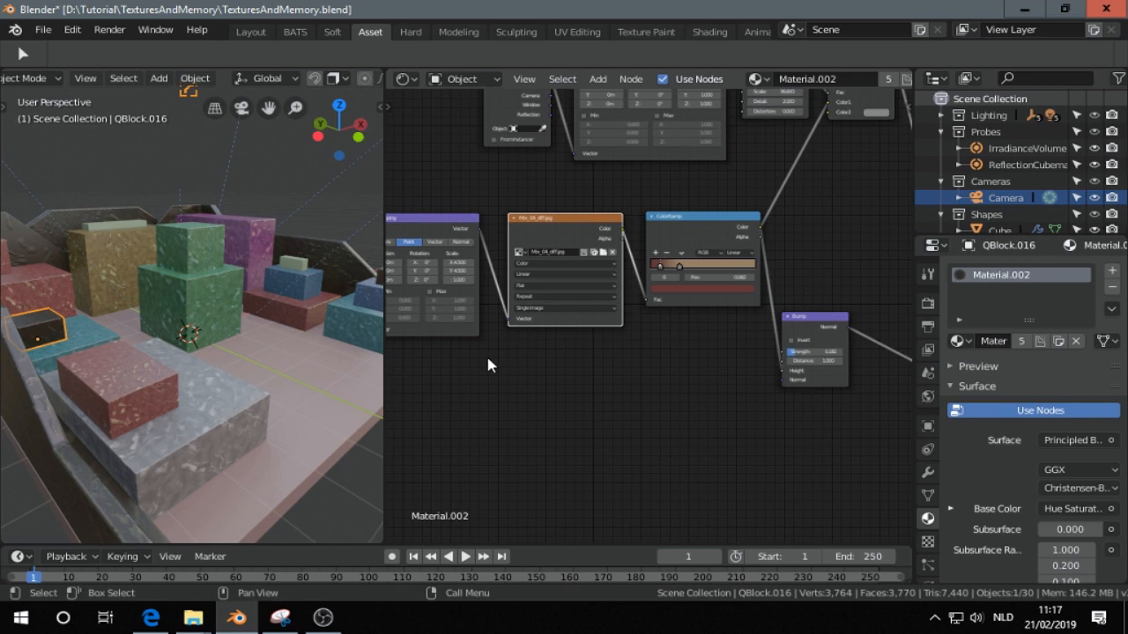